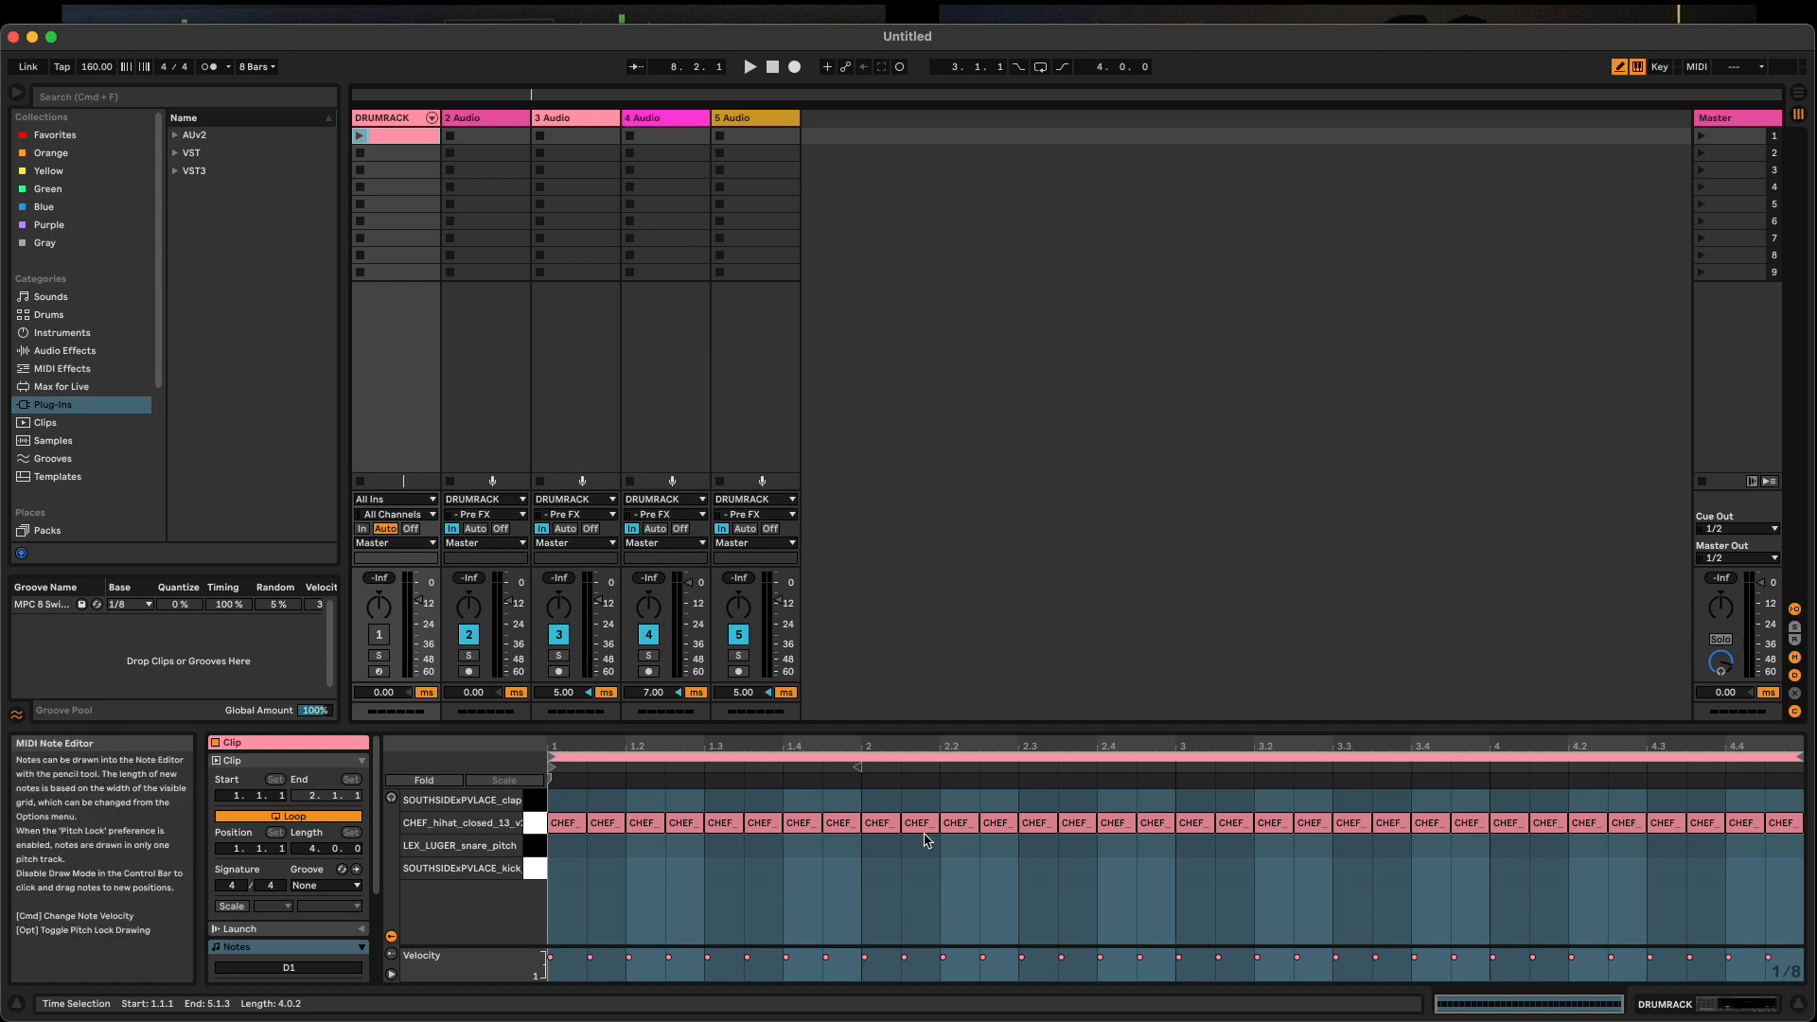
- Expand AUv2 and Antares in the plug-in browser and pick Auto-Key
left_click(174, 134)
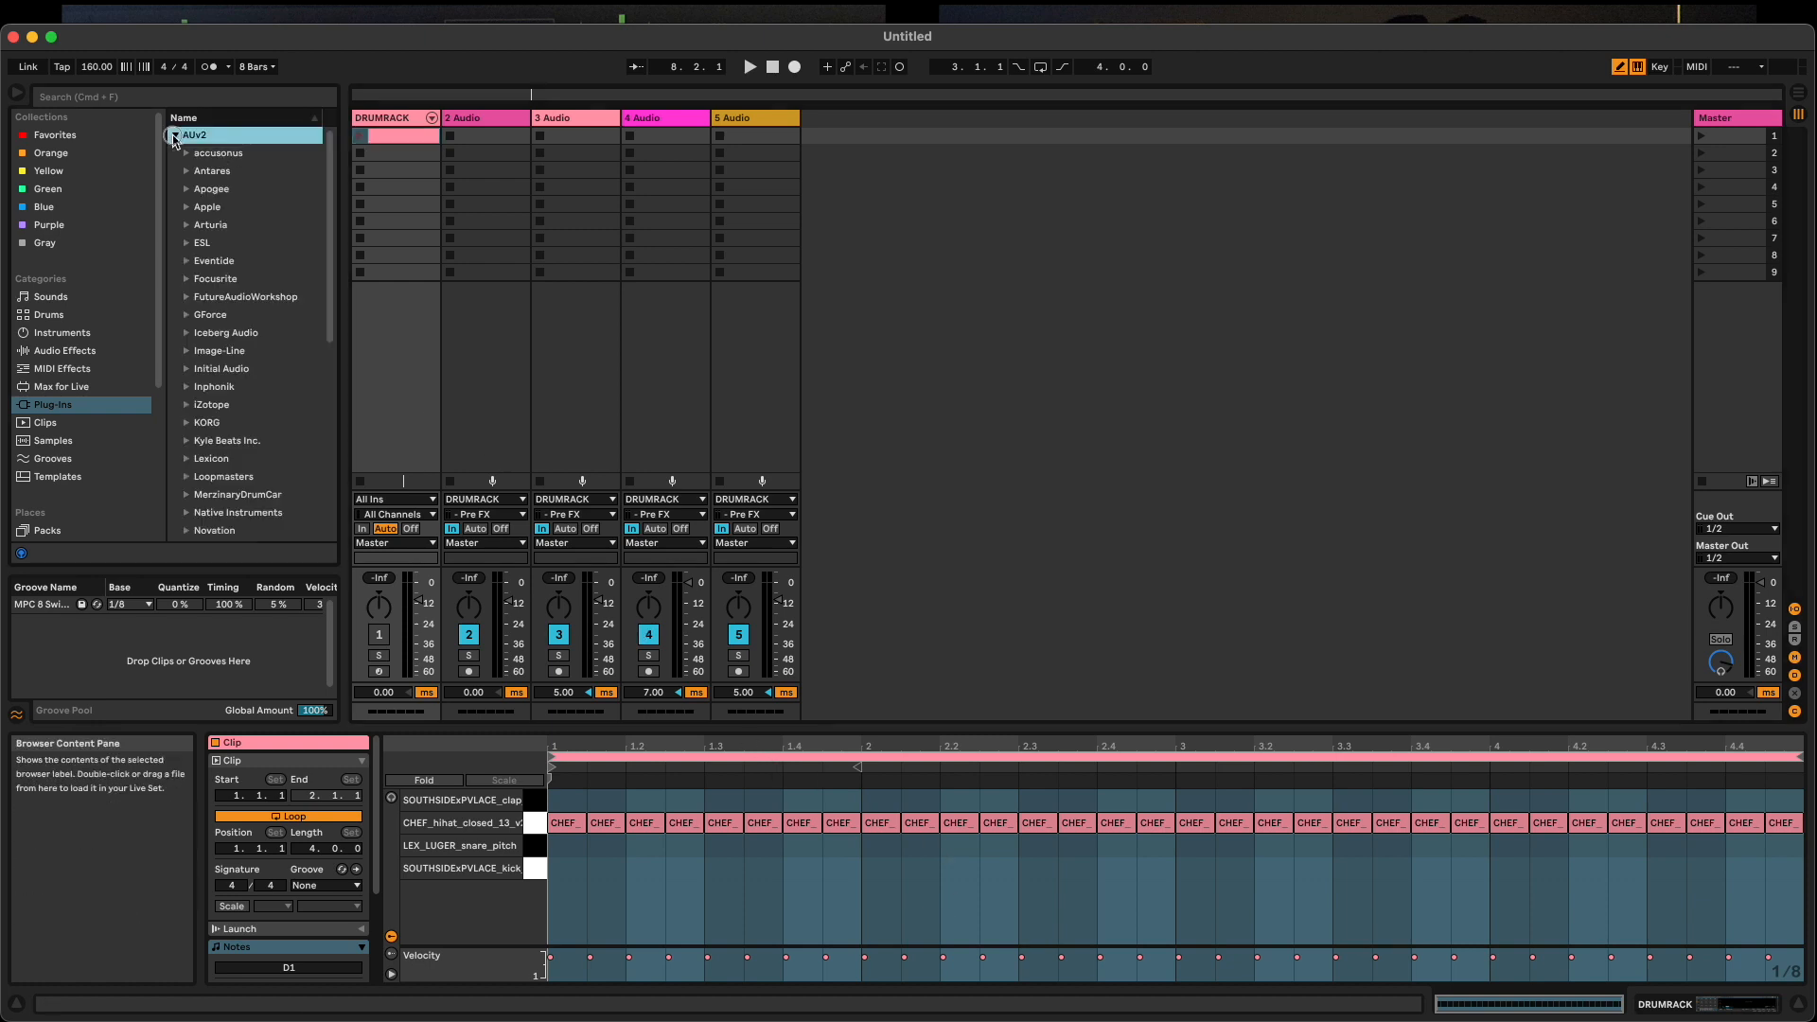
left_click(187, 170)
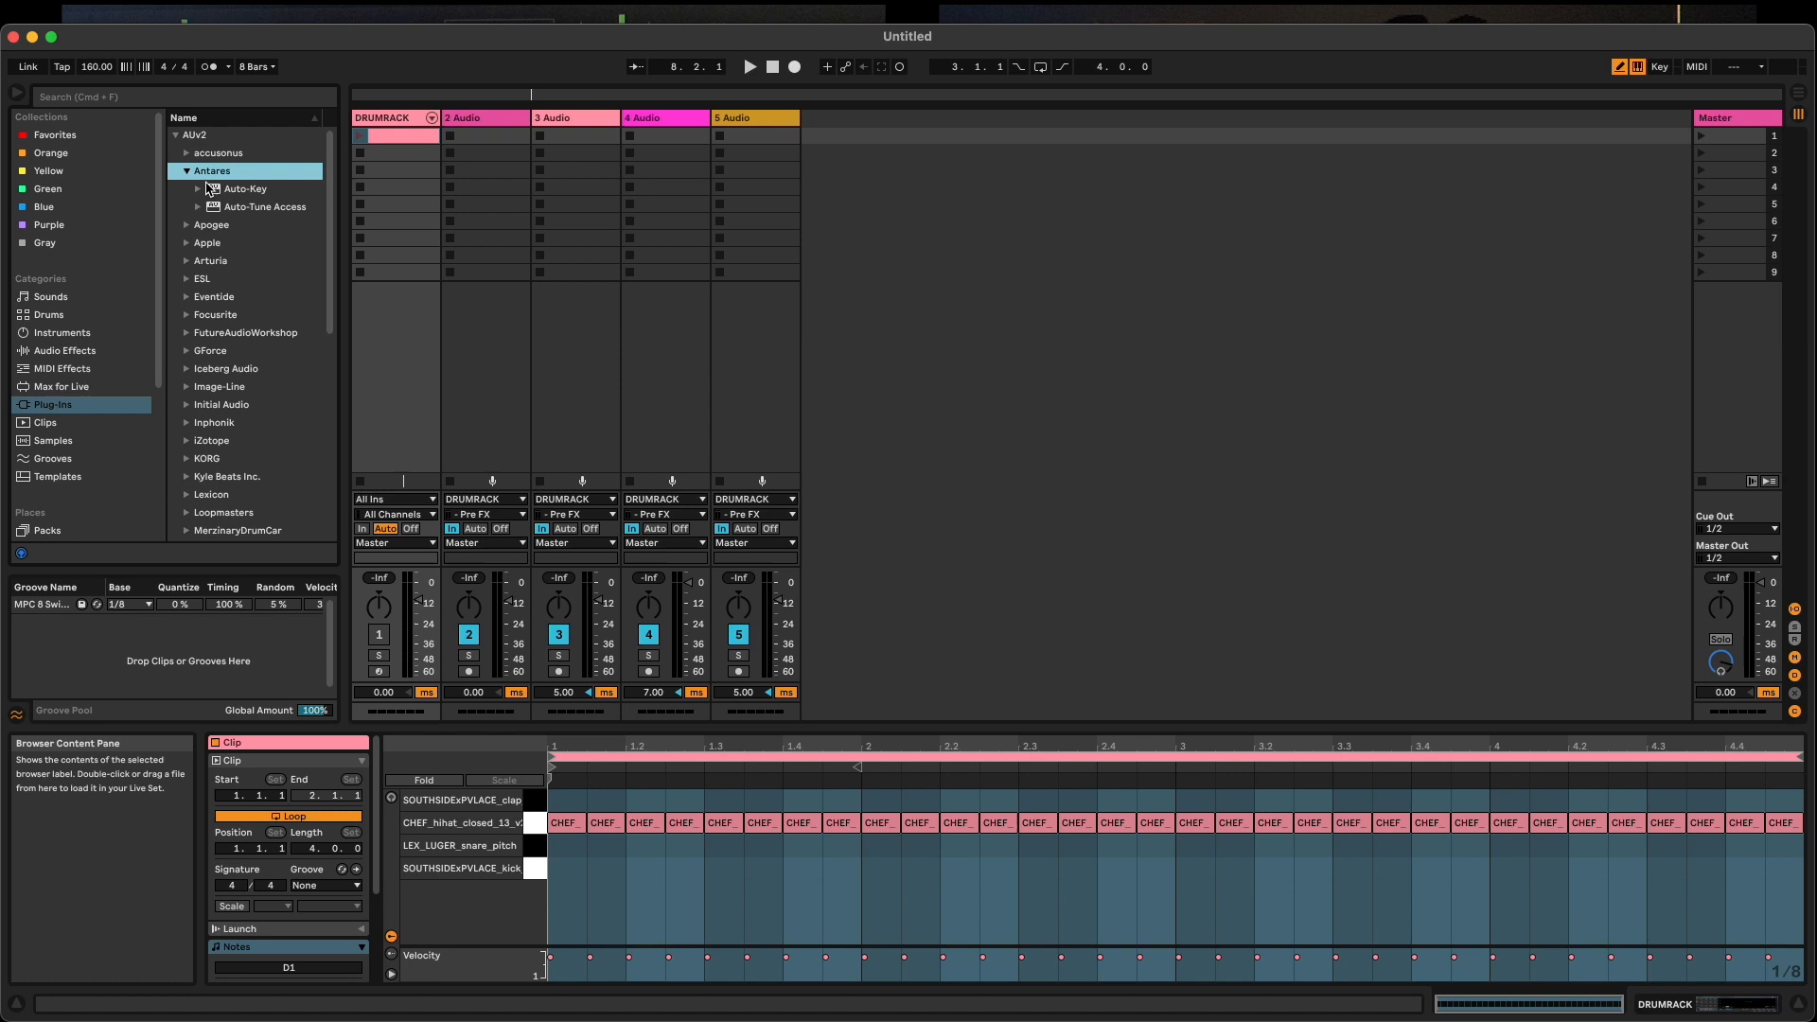
left_click(245, 187)
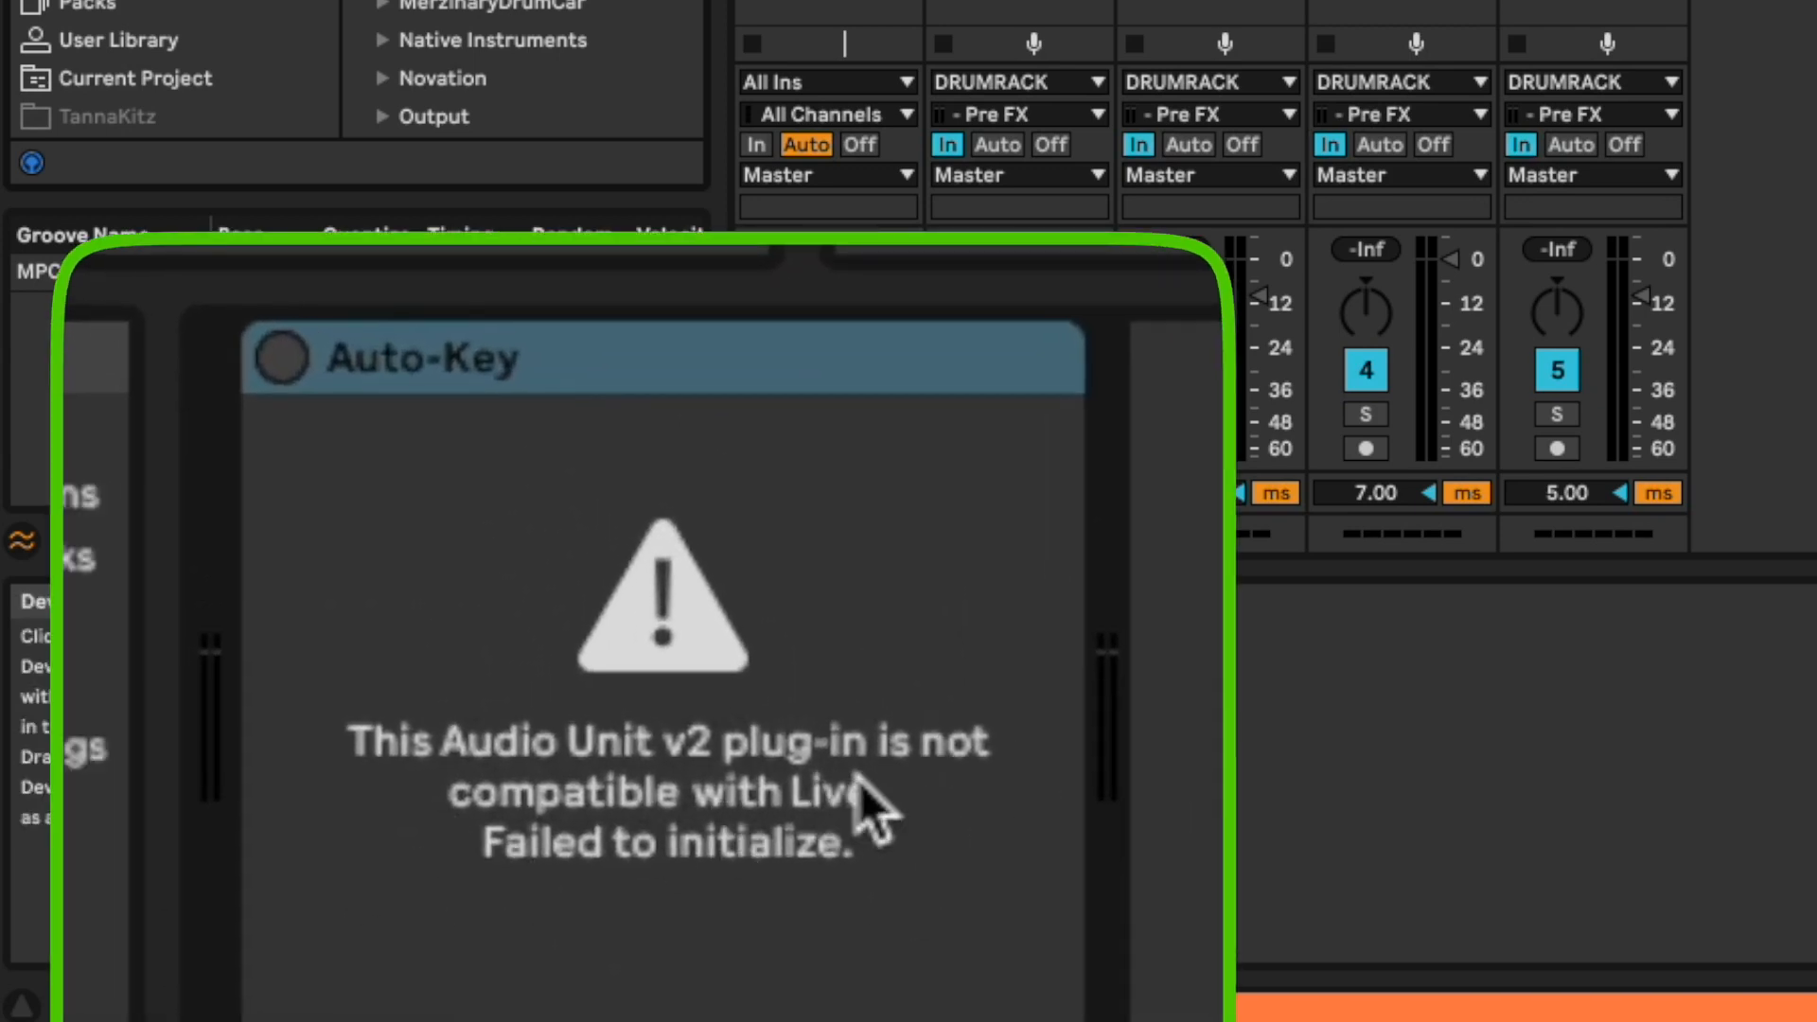
mouse_move(771, 823)
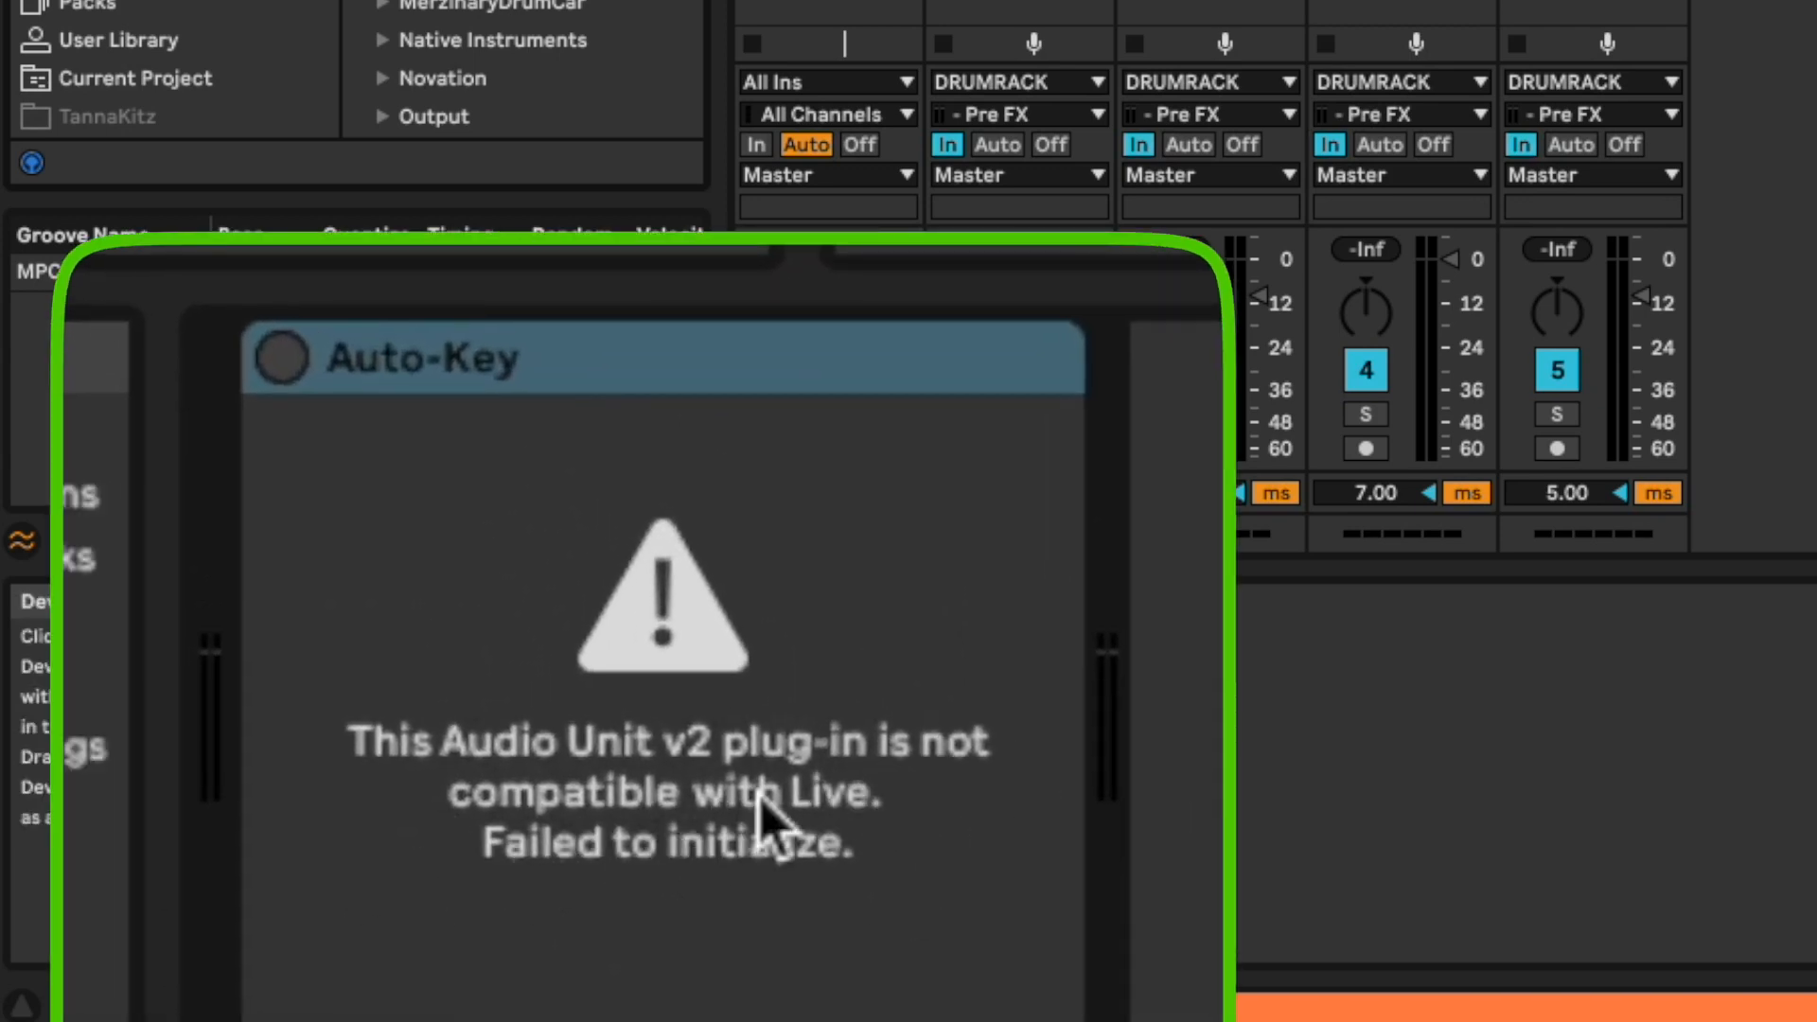
mouse_move(897, 897)
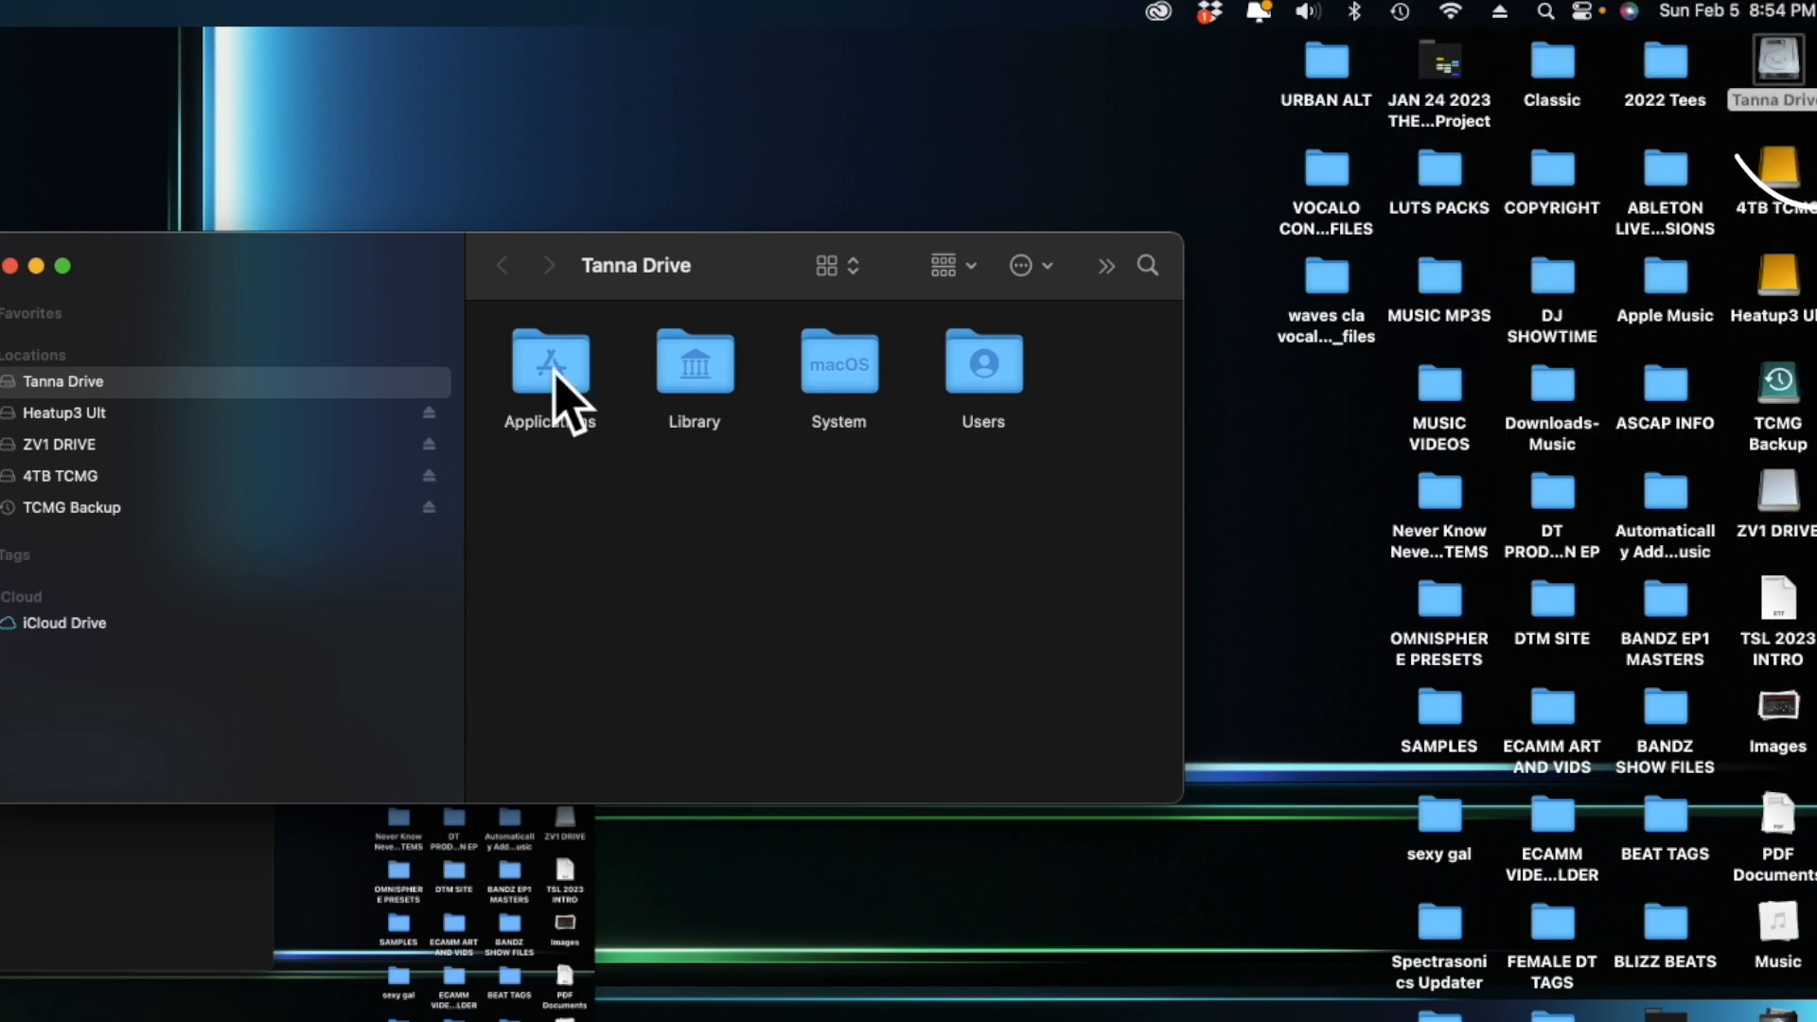
- Open the Applications folder on Tanna Drive
double_click(551, 364)
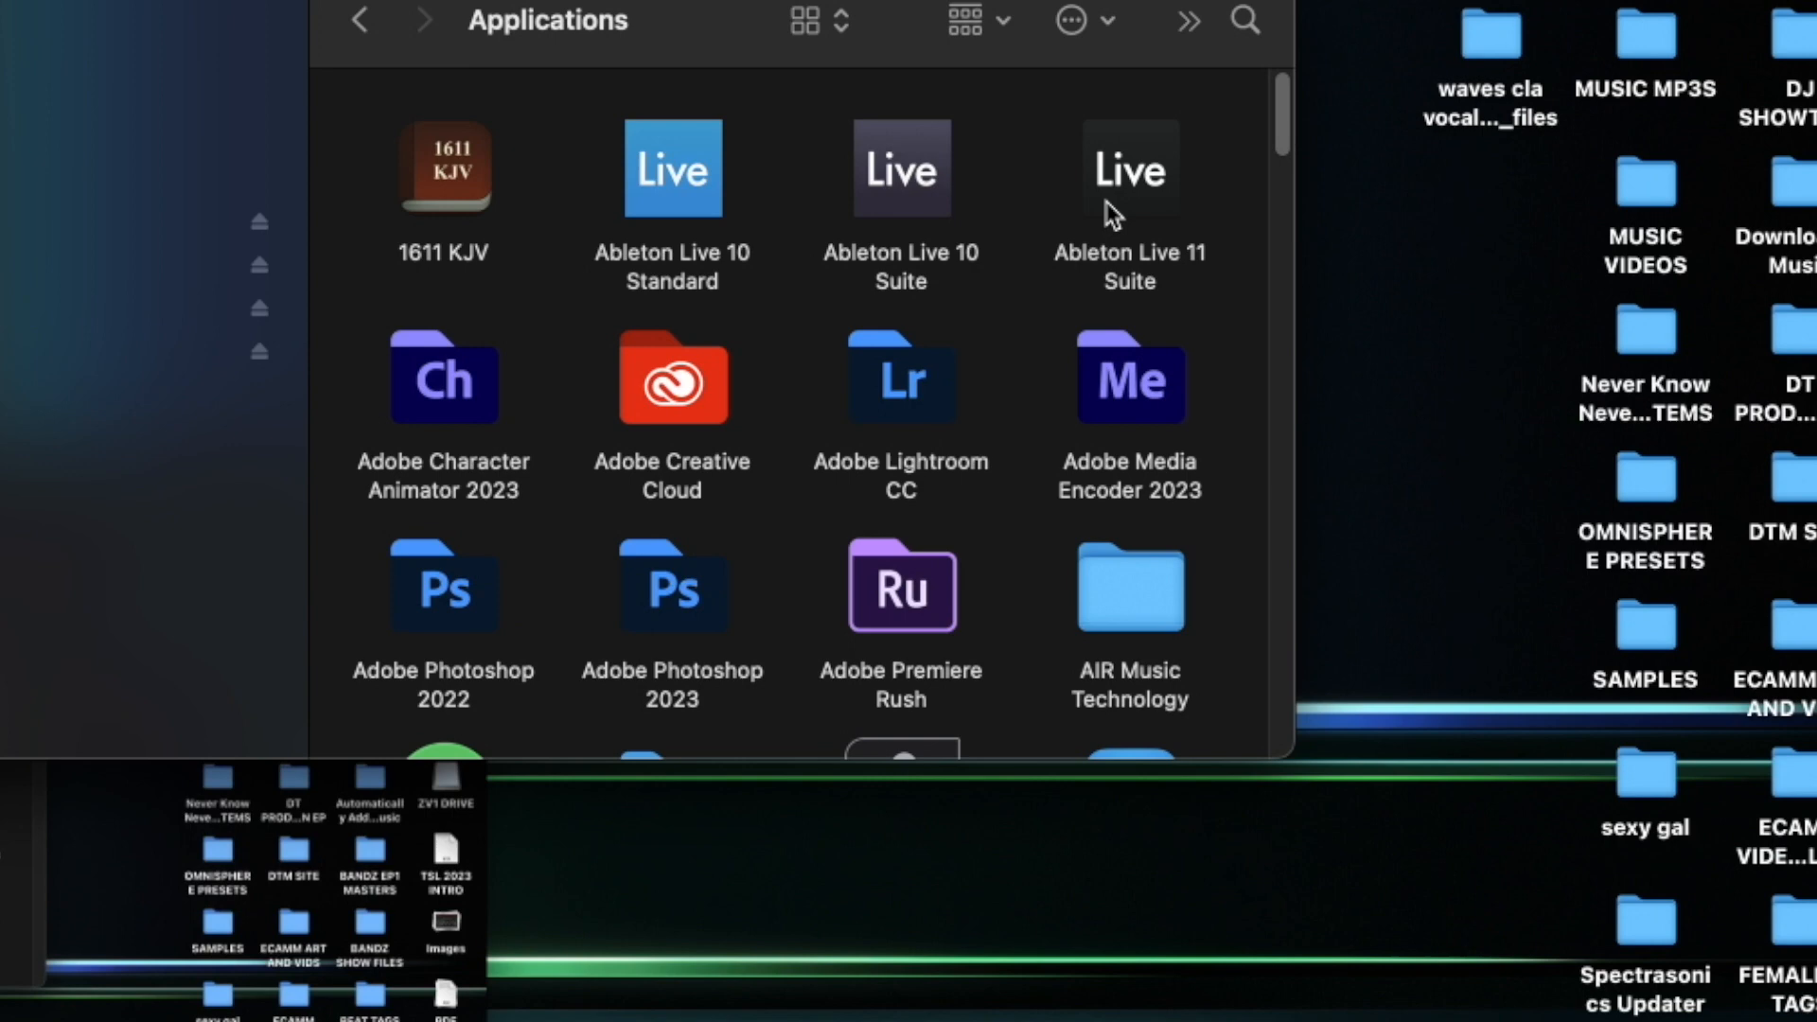
mouse_move(1053, 167)
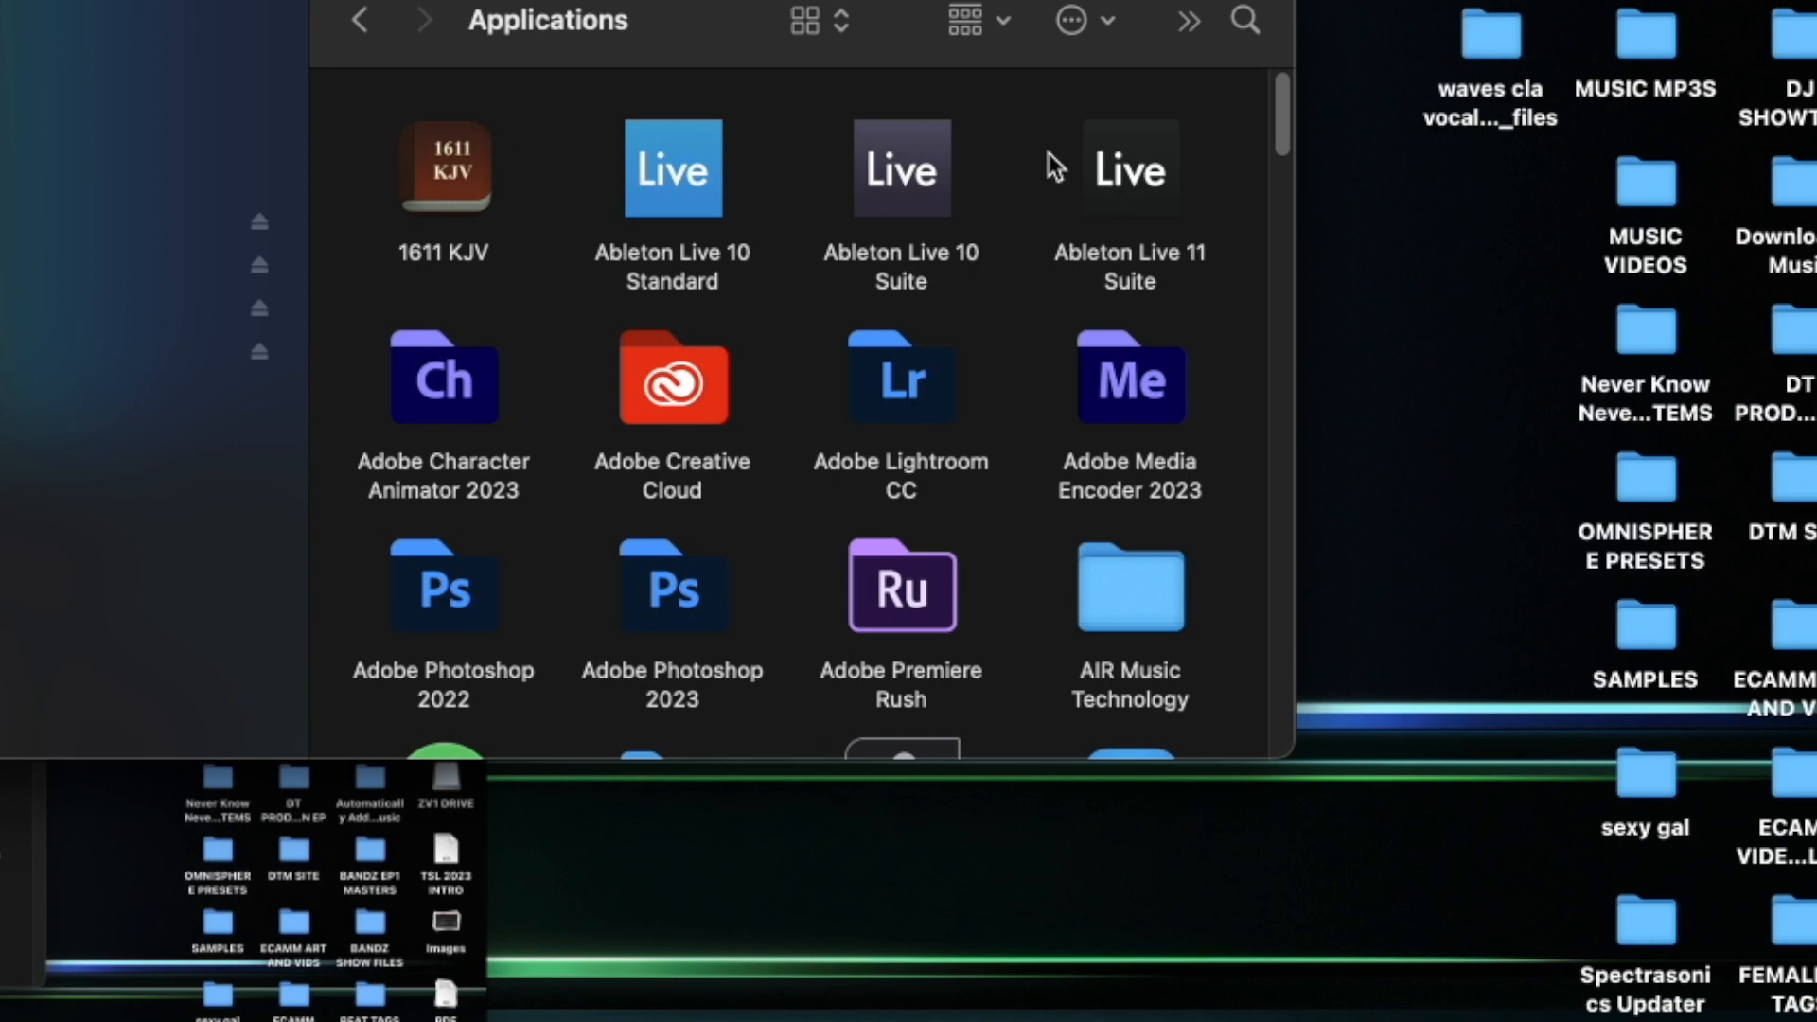
mouse_move(1149, 188)
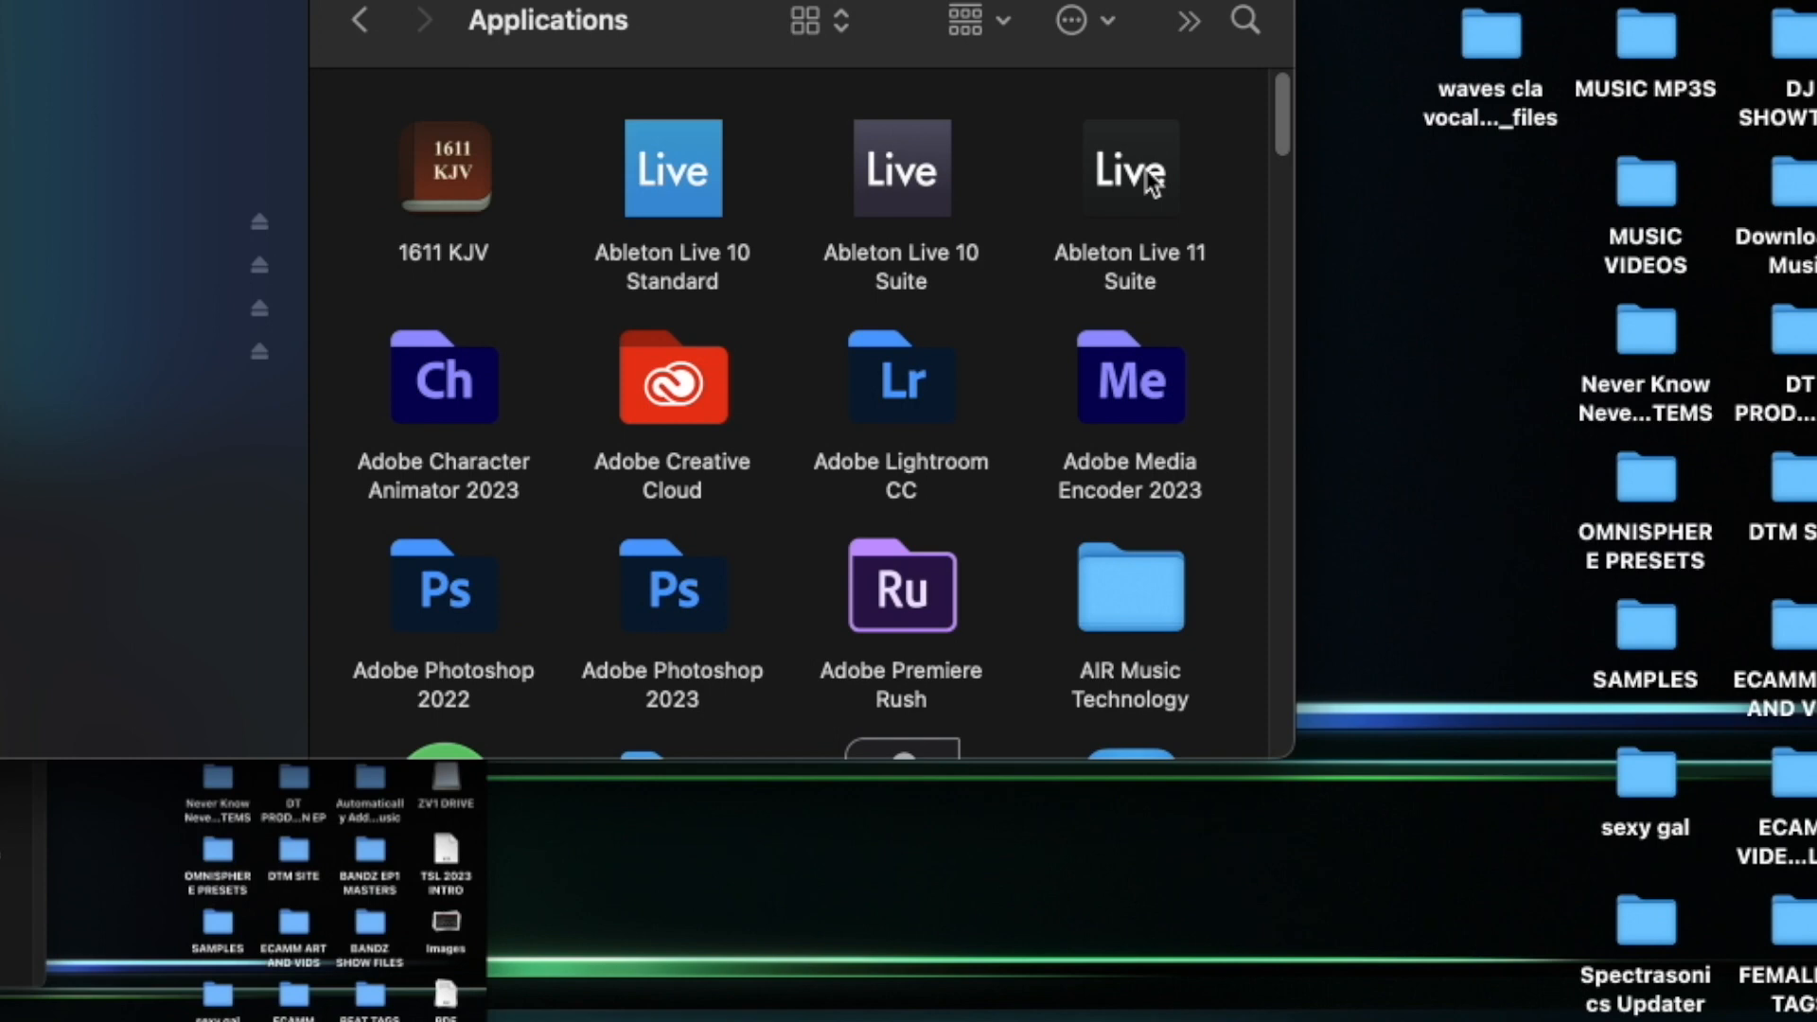
mouse_move(1195, 188)
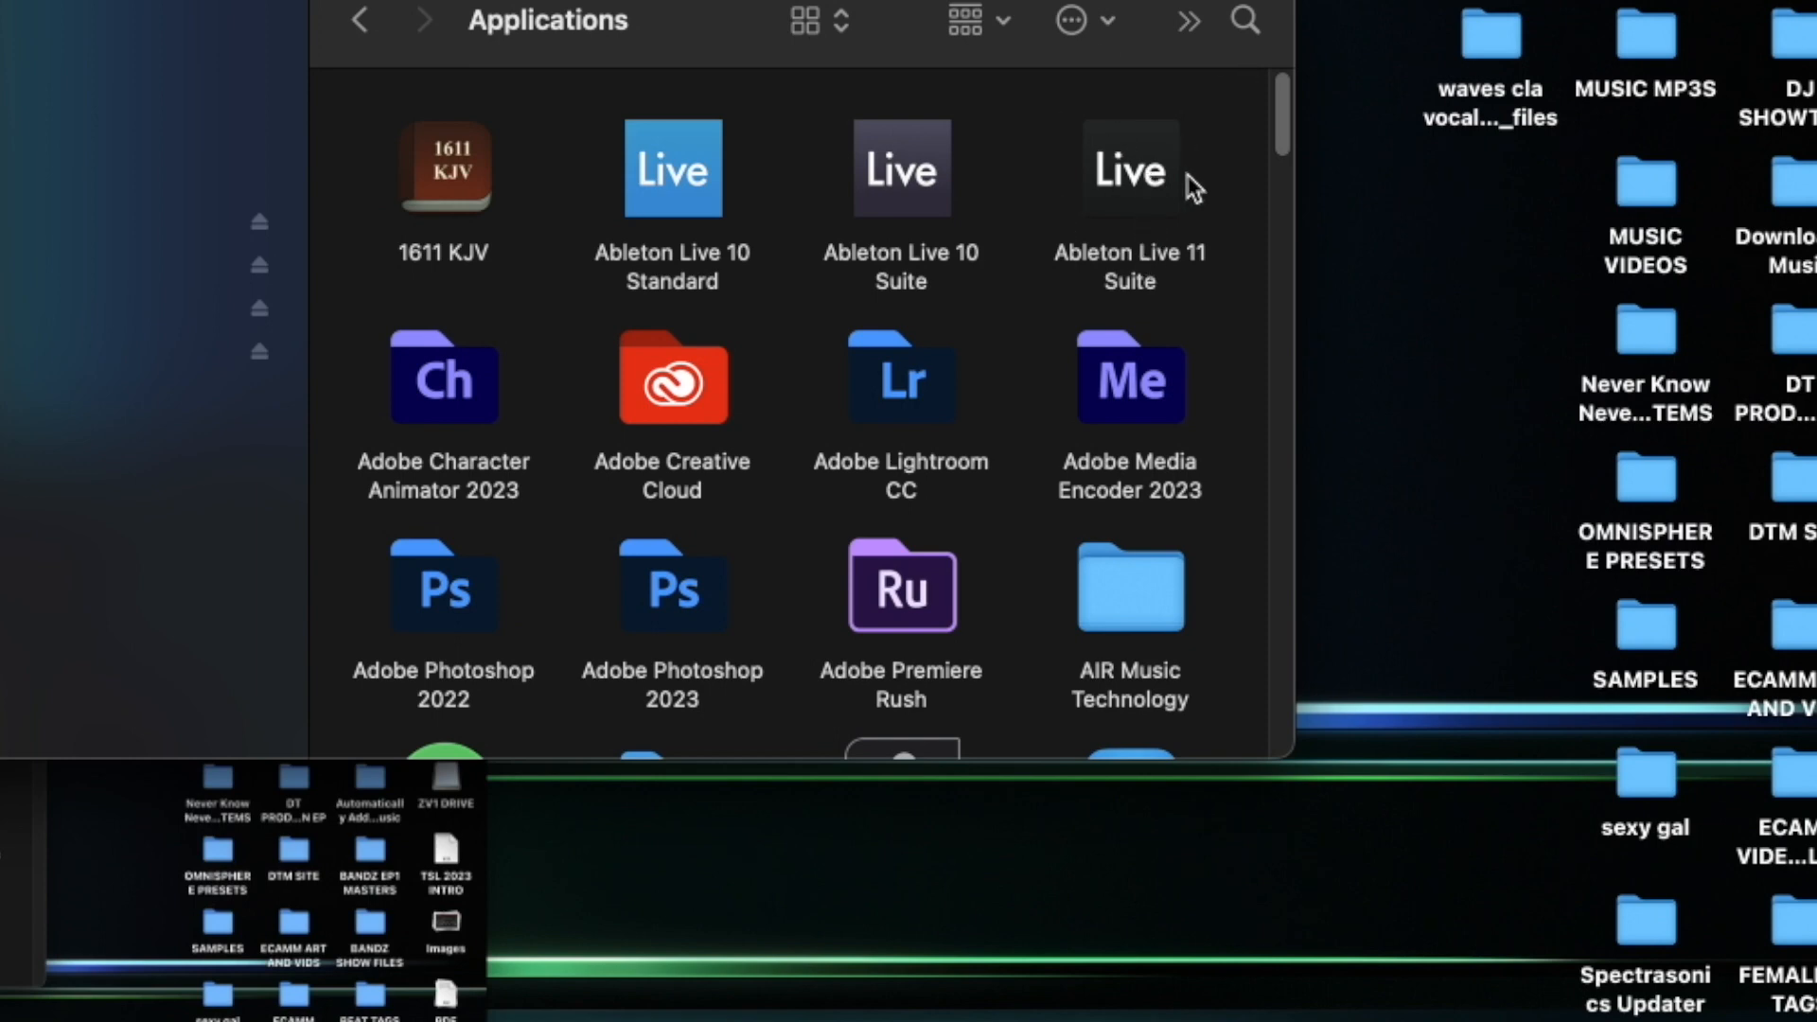
- In Ableton Live 11 Suite's Get Info window, turn on Open using Rosetta
right_click(1128, 169)
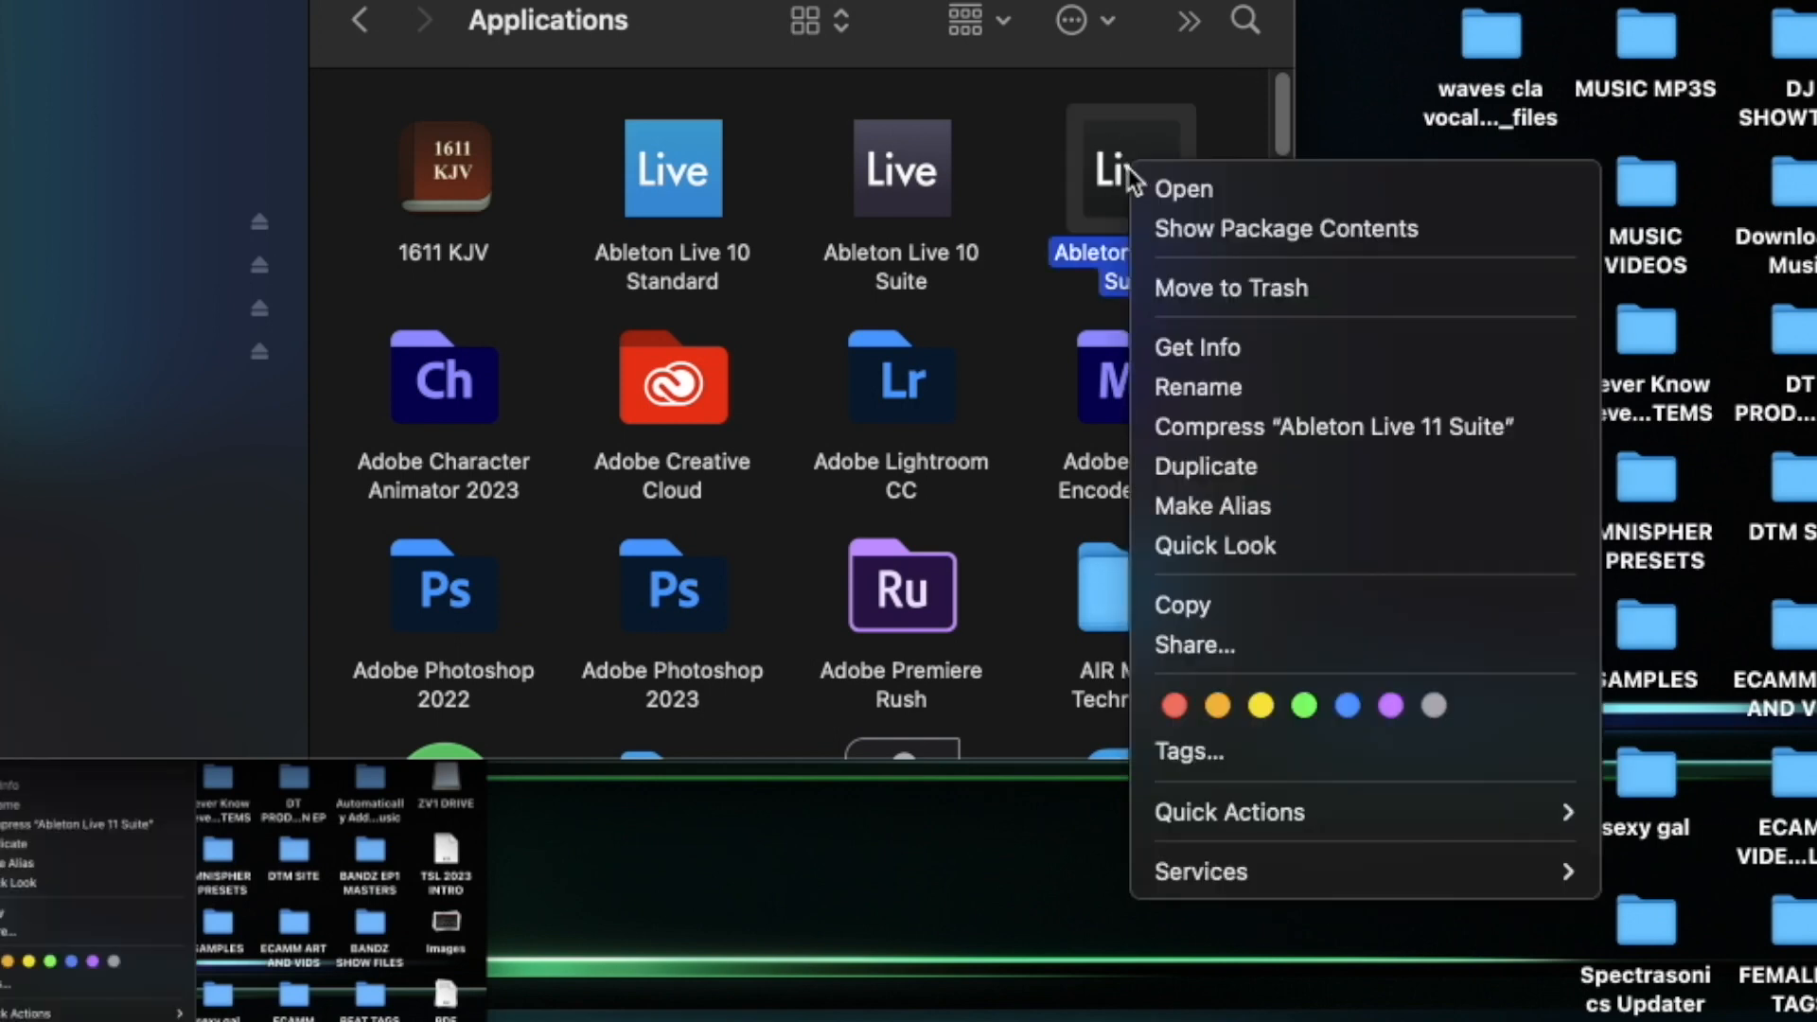
mouse_move(1196, 347)
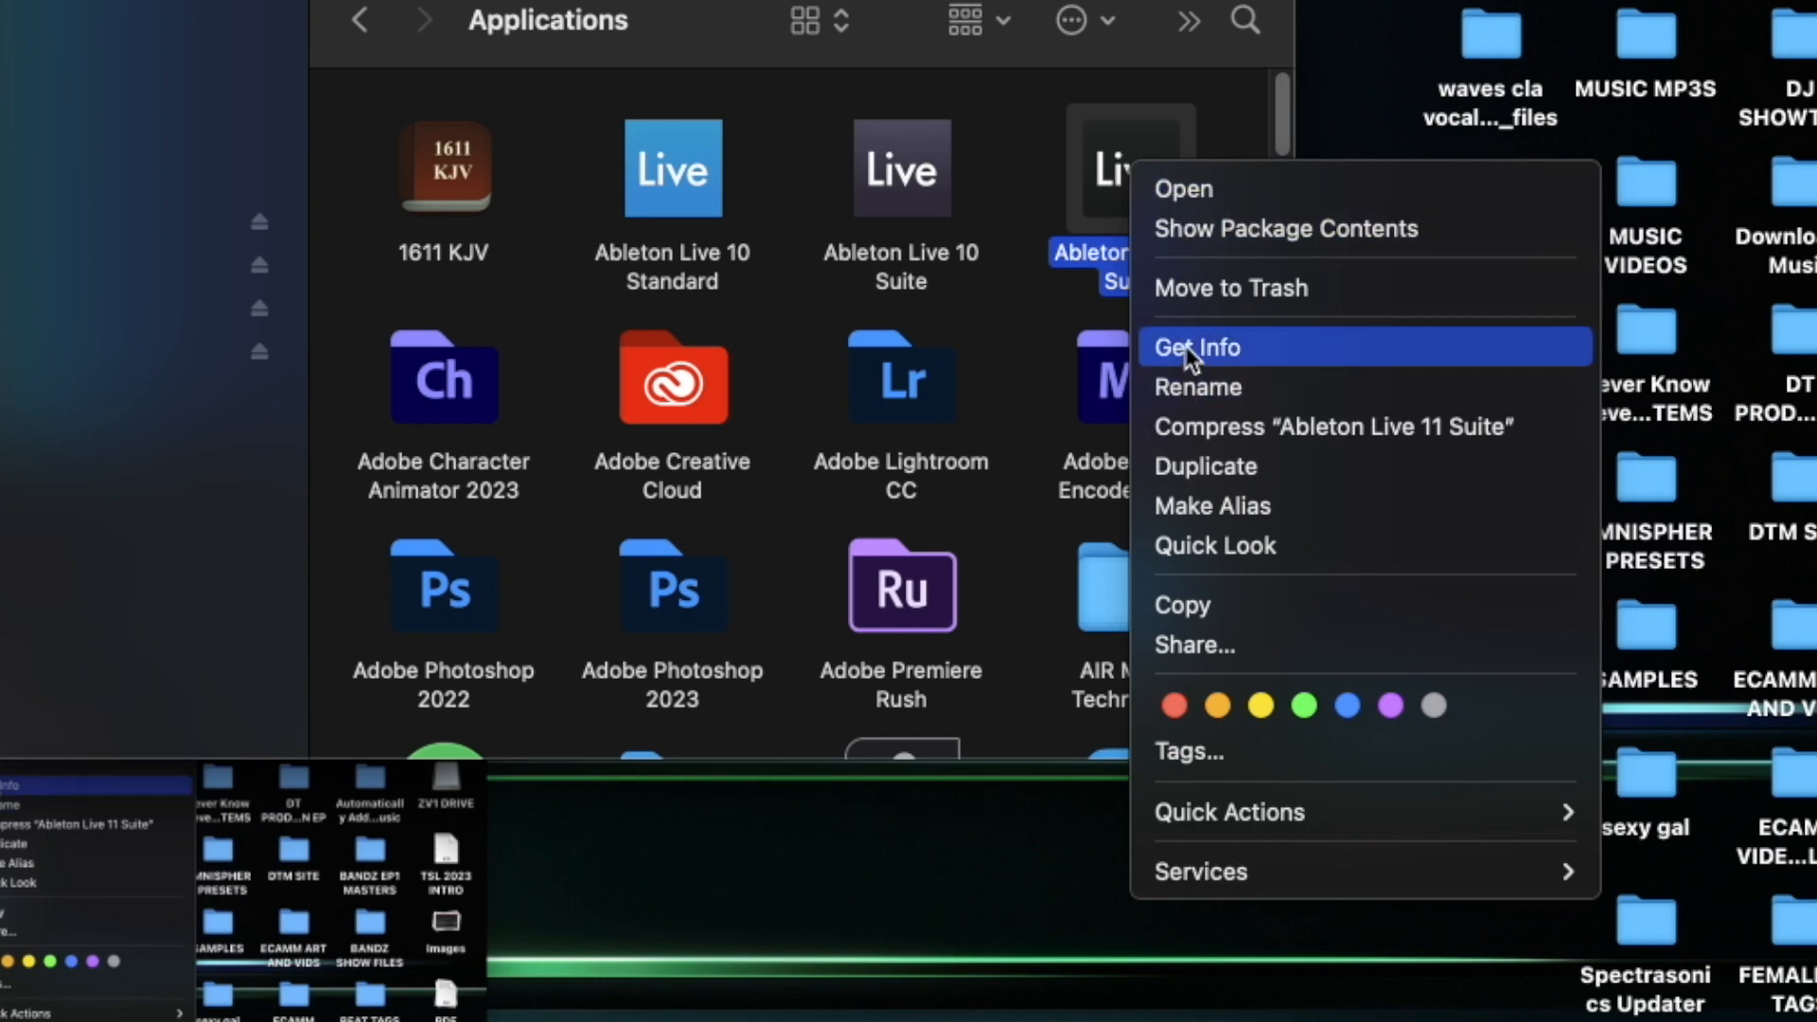
left_click(1196, 346)
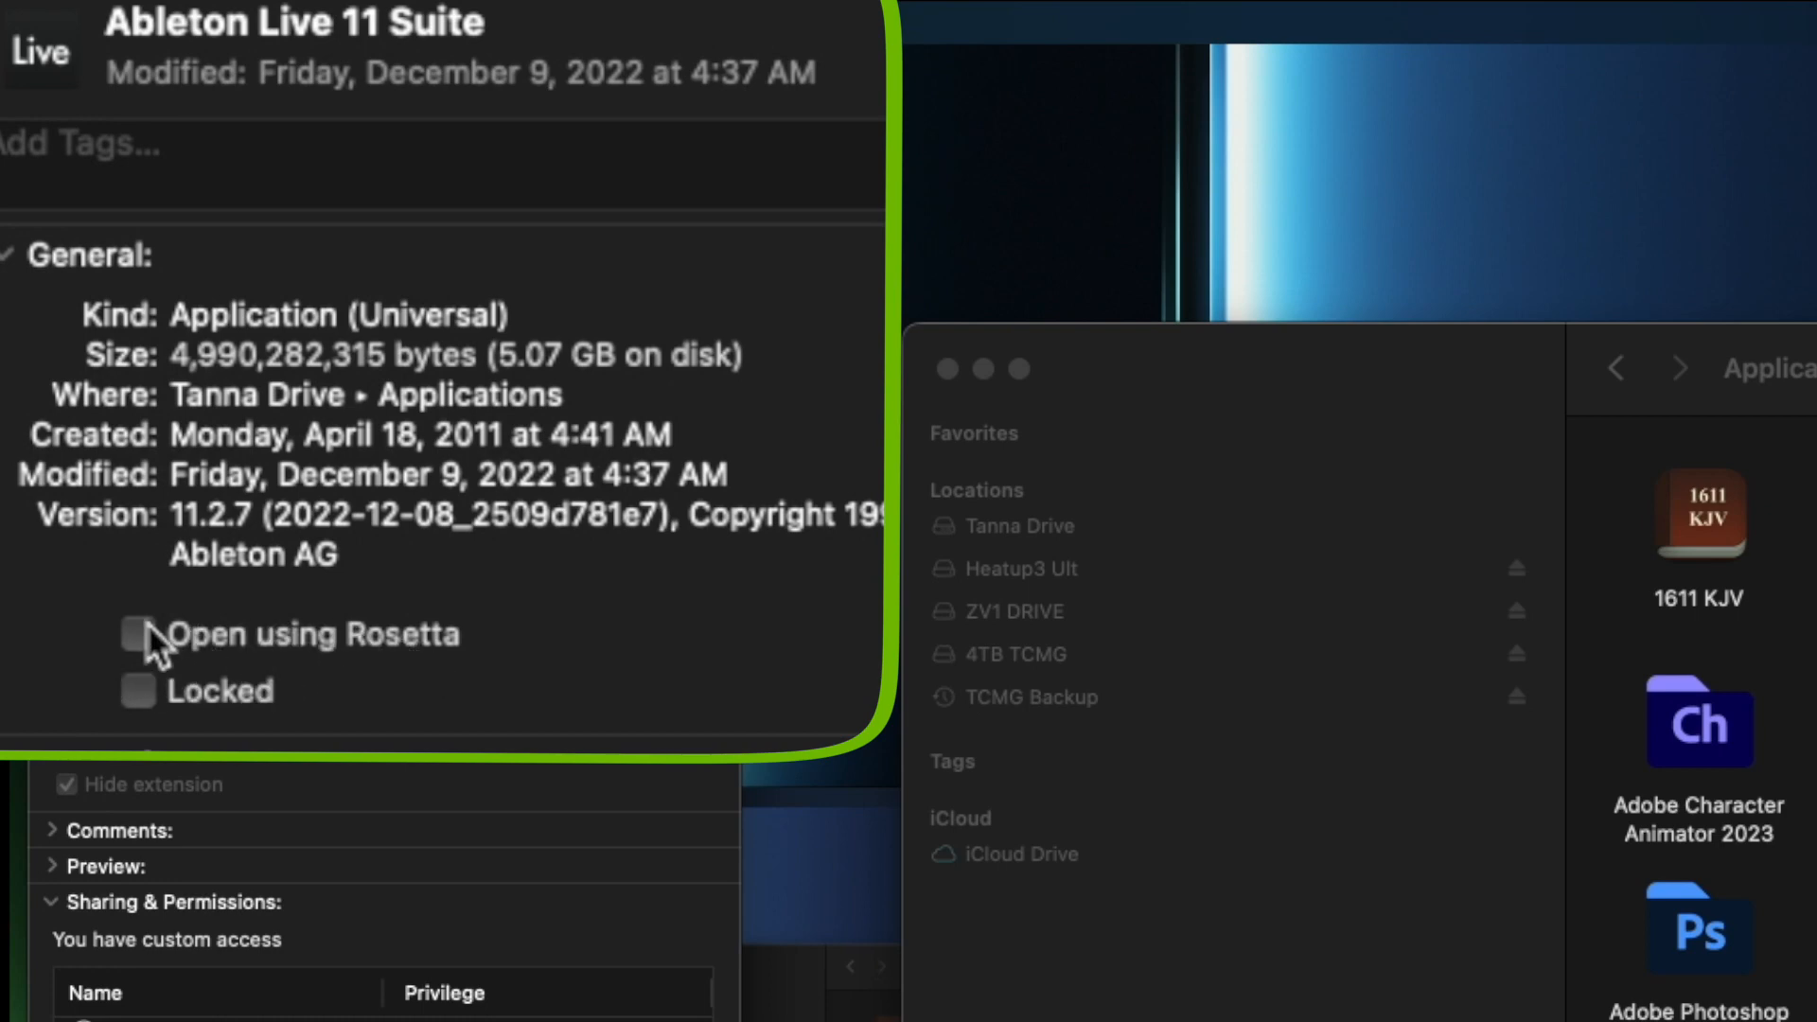
left_click(138, 637)
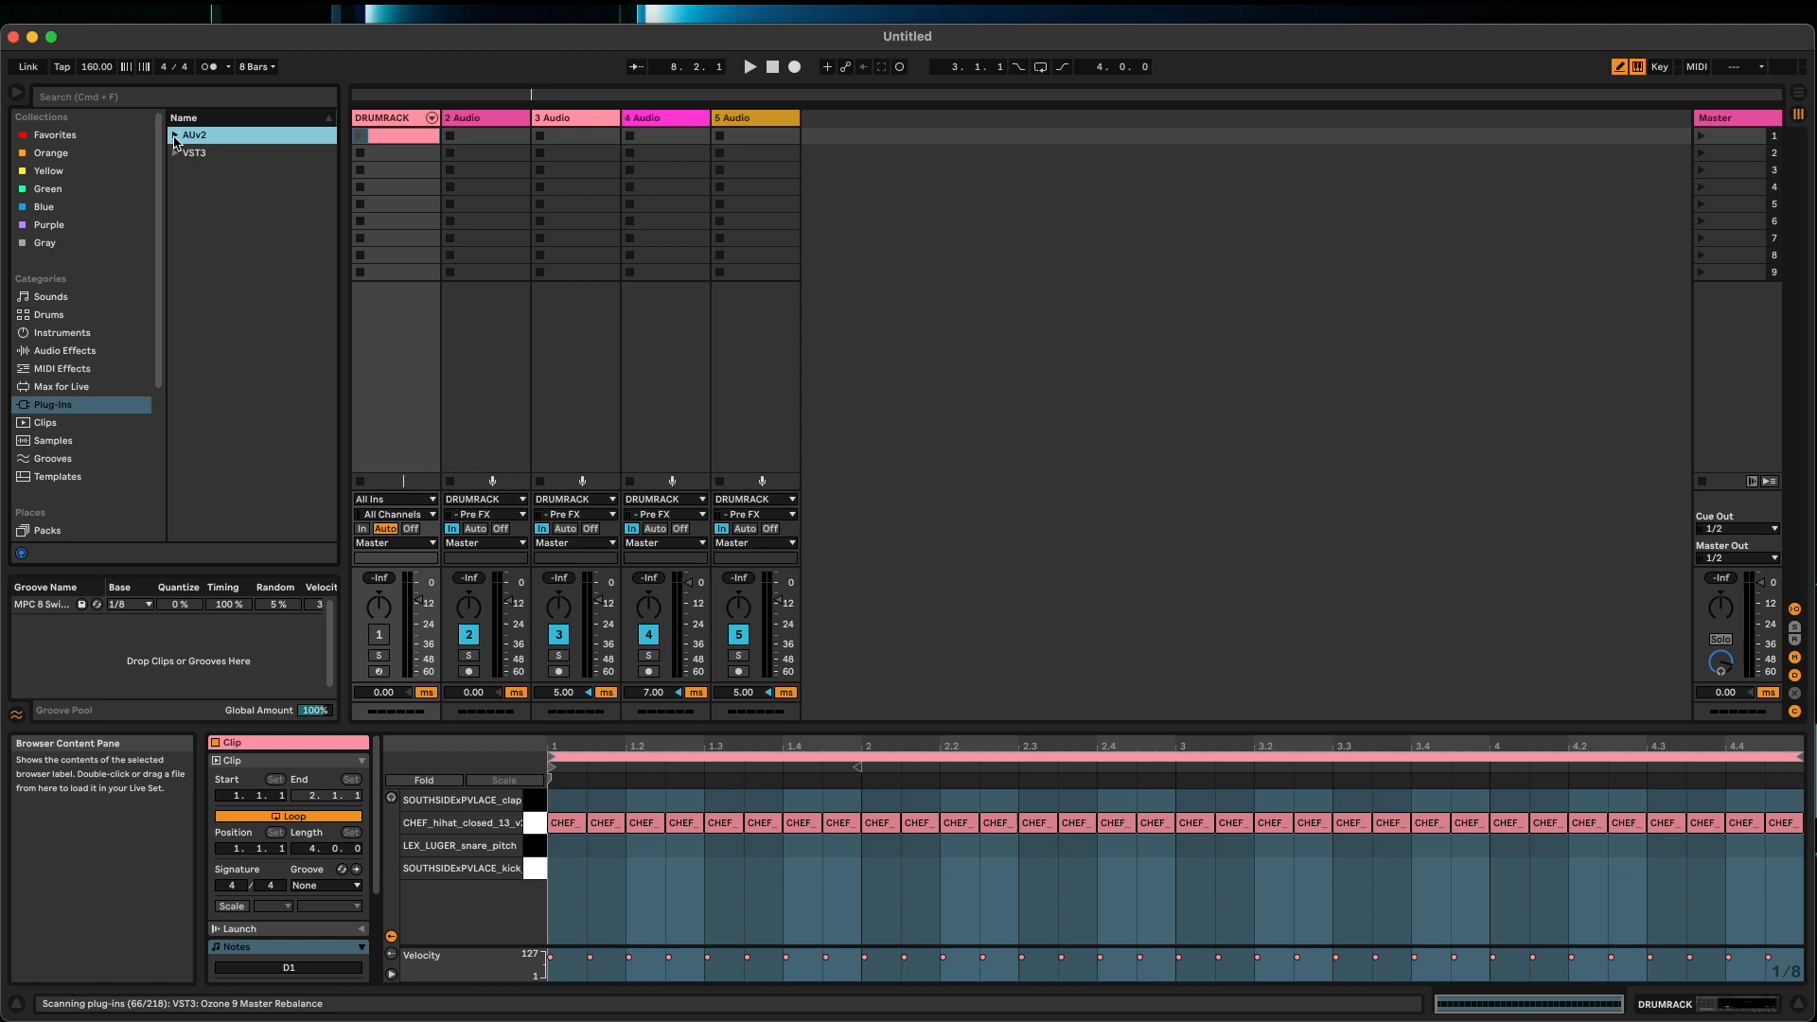
- In the reopened Live, pick Antares Auto-Key from the AUv2 plug-ins for an audio track
left_click(175, 134)
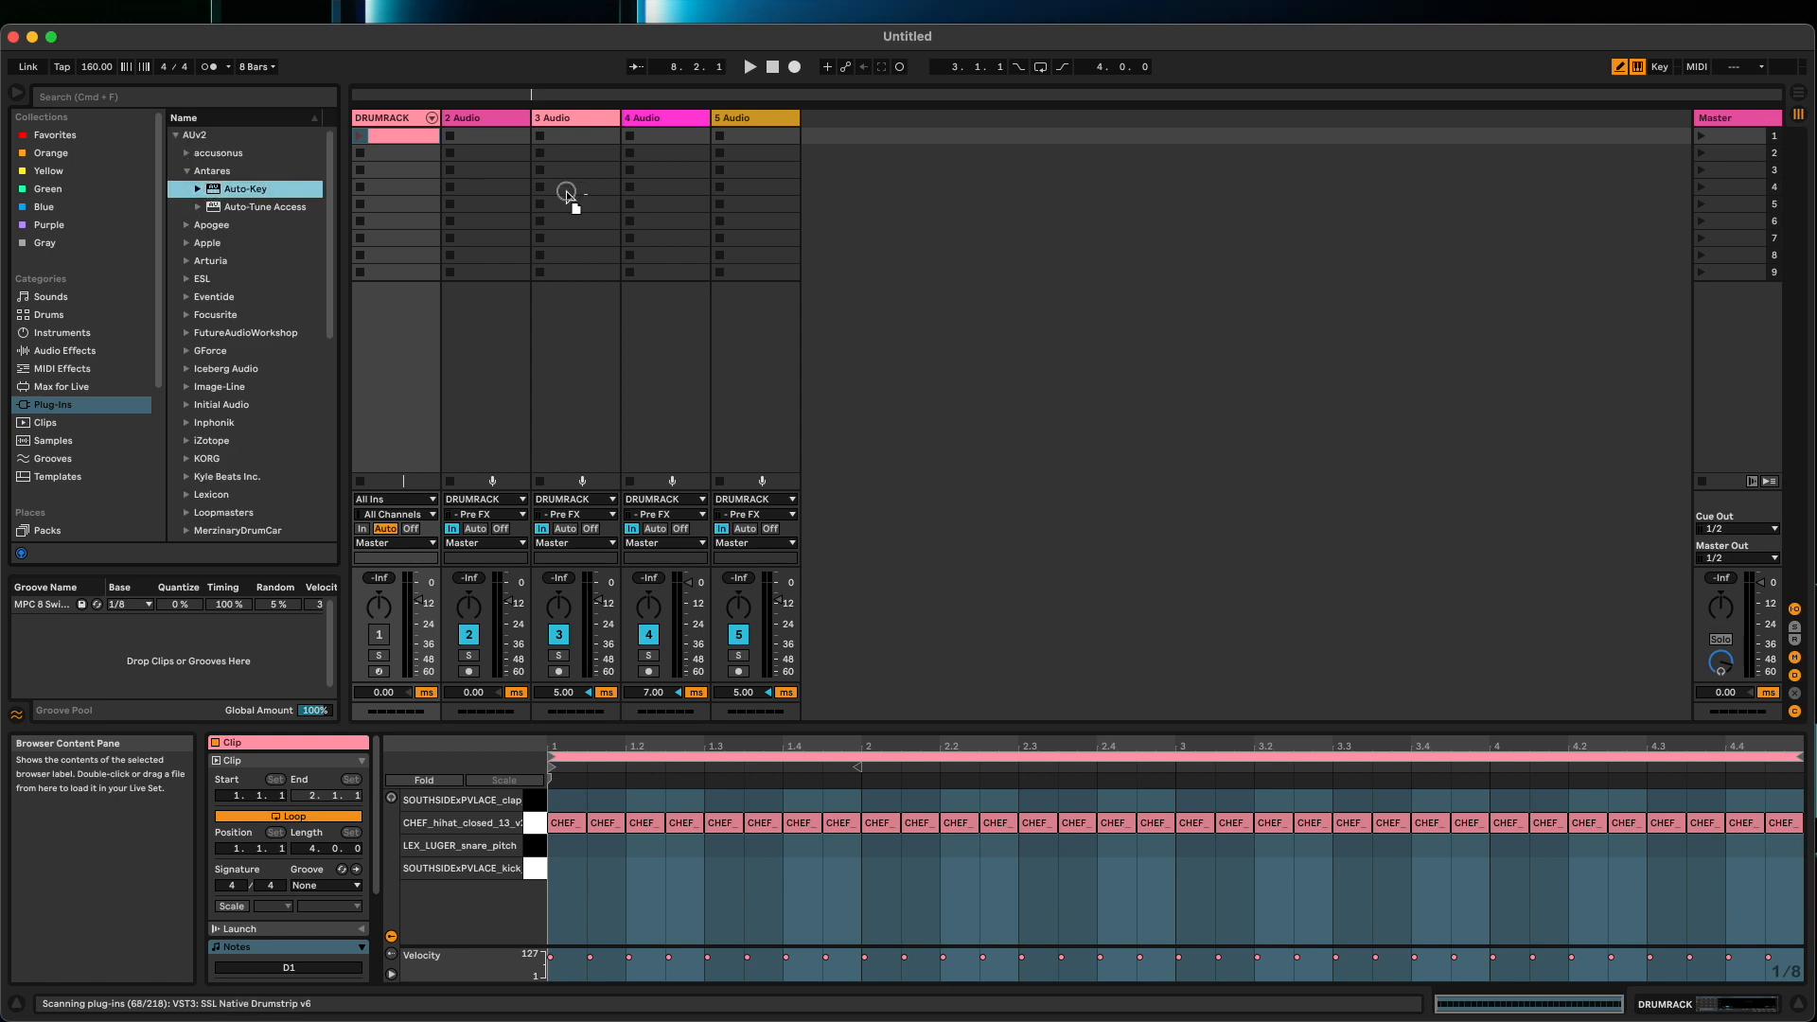